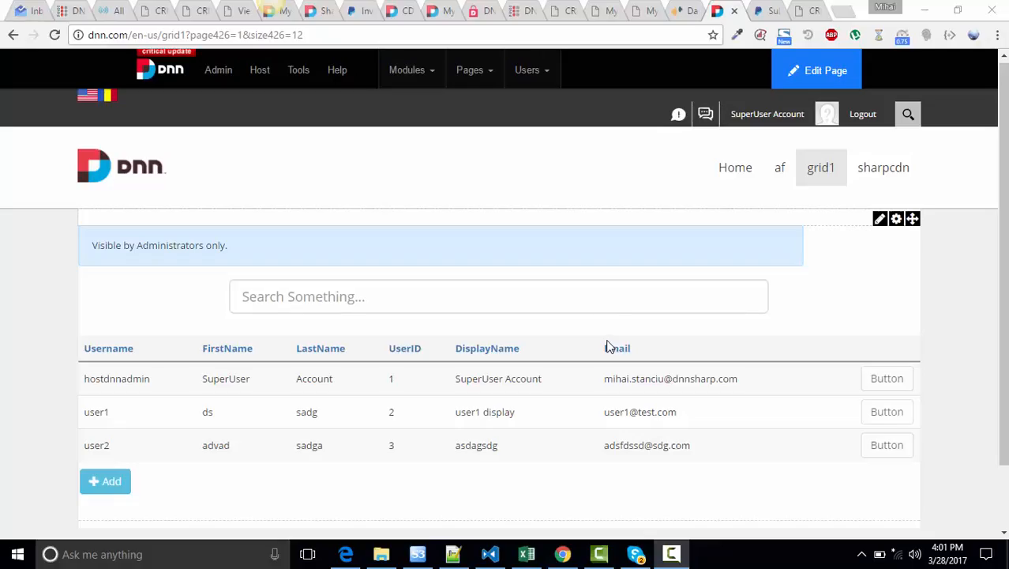
{"action": "mouse_move", "coordinate": [619, 332]}
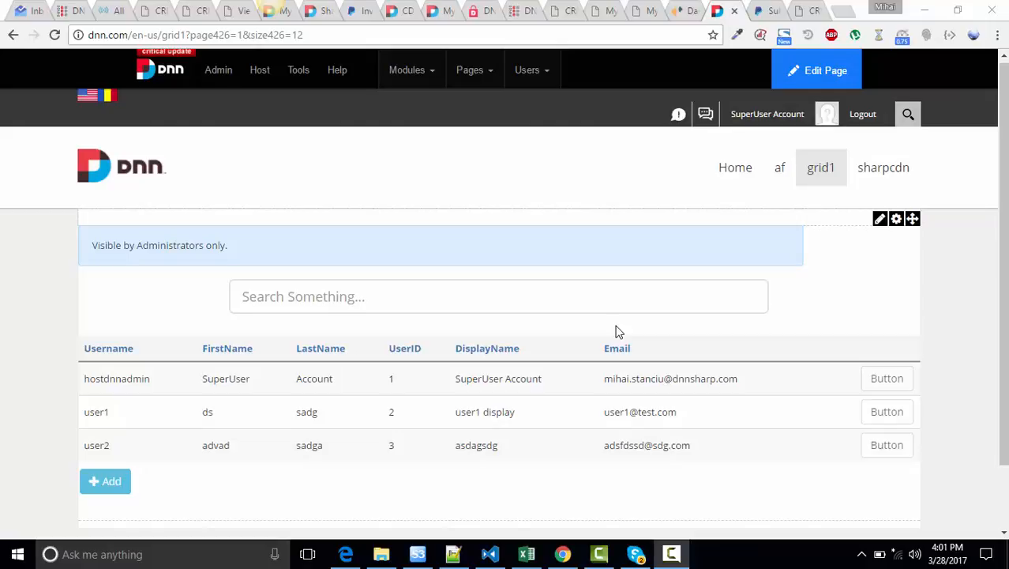
{"action": "mouse_move", "coordinate": [620, 323]}
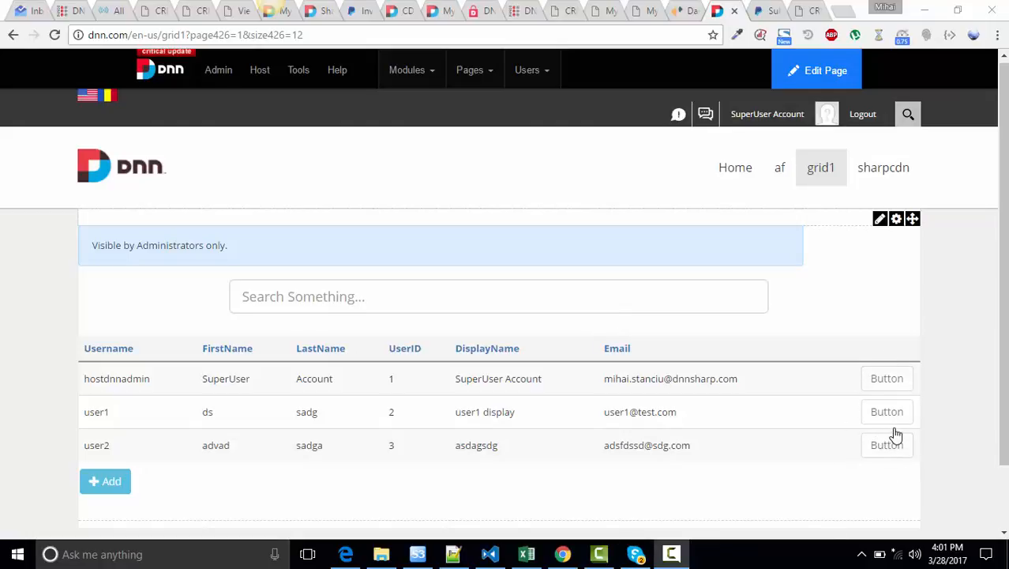
{"action": "mouse_move", "coordinate": [90, 417]}
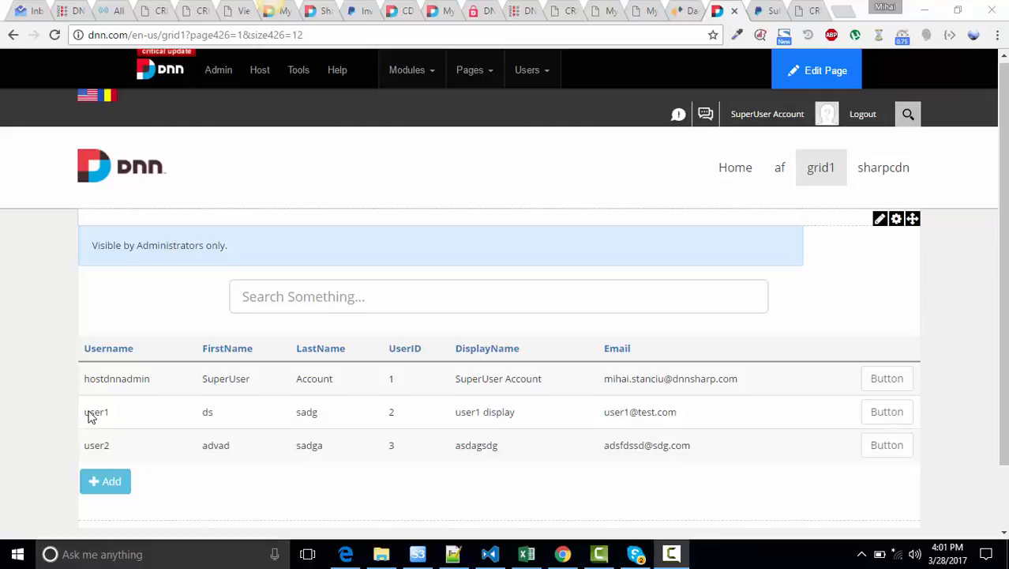
{"action": "mouse_move", "coordinate": [92, 417]}
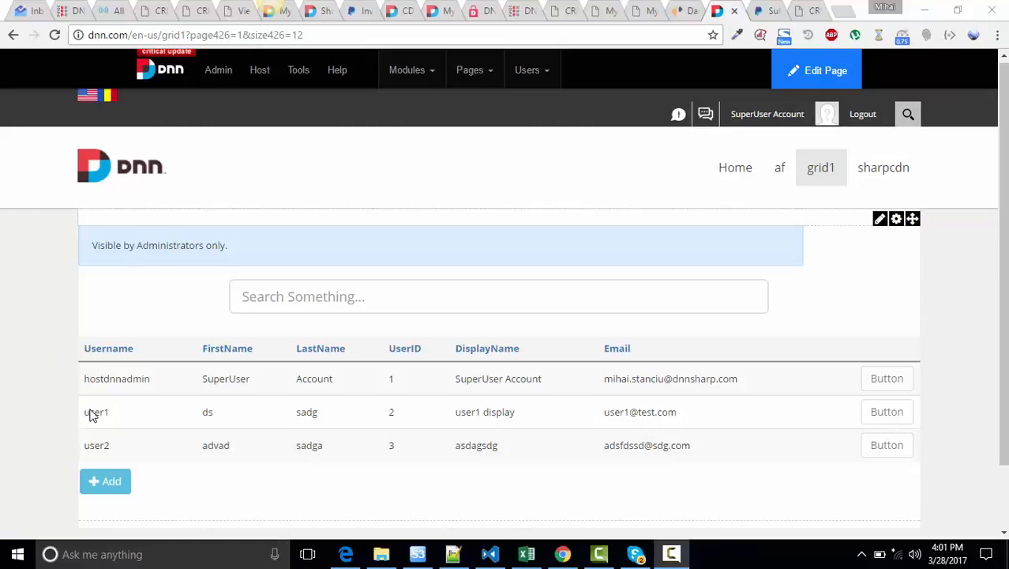
{"action": "mouse_move", "coordinate": [300, 439]}
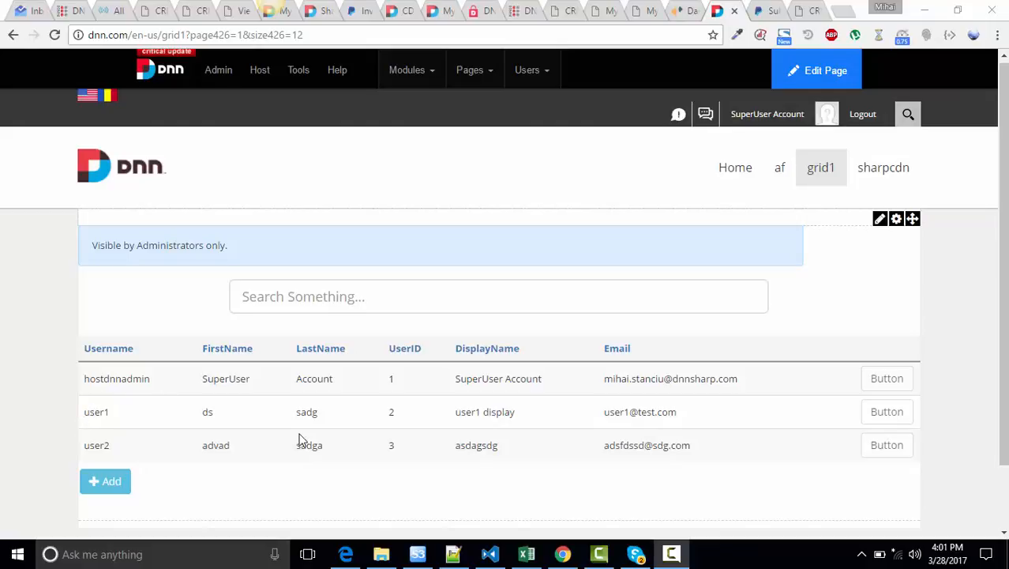
Step: Switch from the Action Grid page to the dnn website folder in File Explorer
{"action": "left_click", "coordinate": [381, 553]}
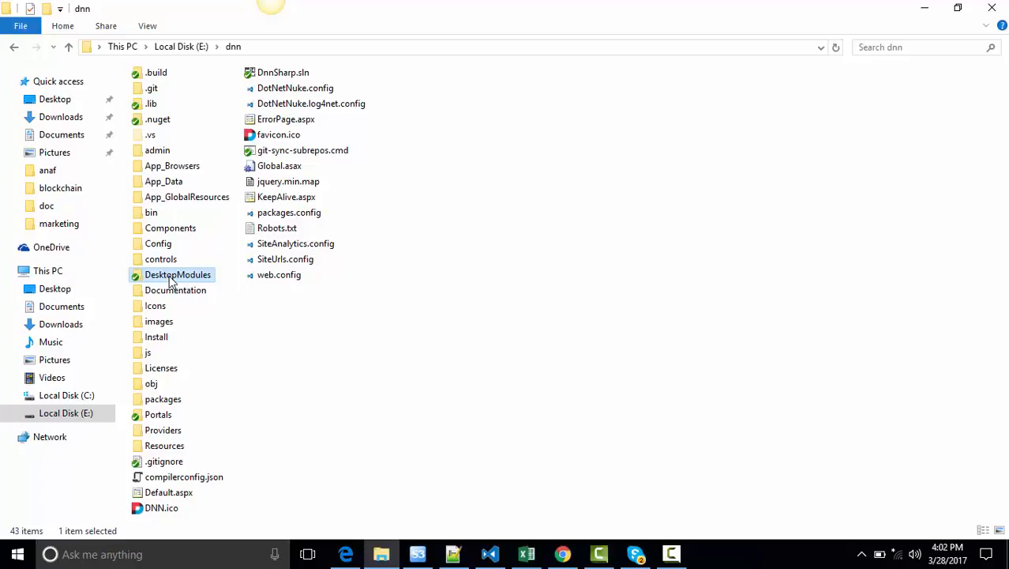
Step: Navigate into DesktopModules > DnnSharp > ActionGrid > static view files
{"action": "double_click", "coordinate": [176, 275]}
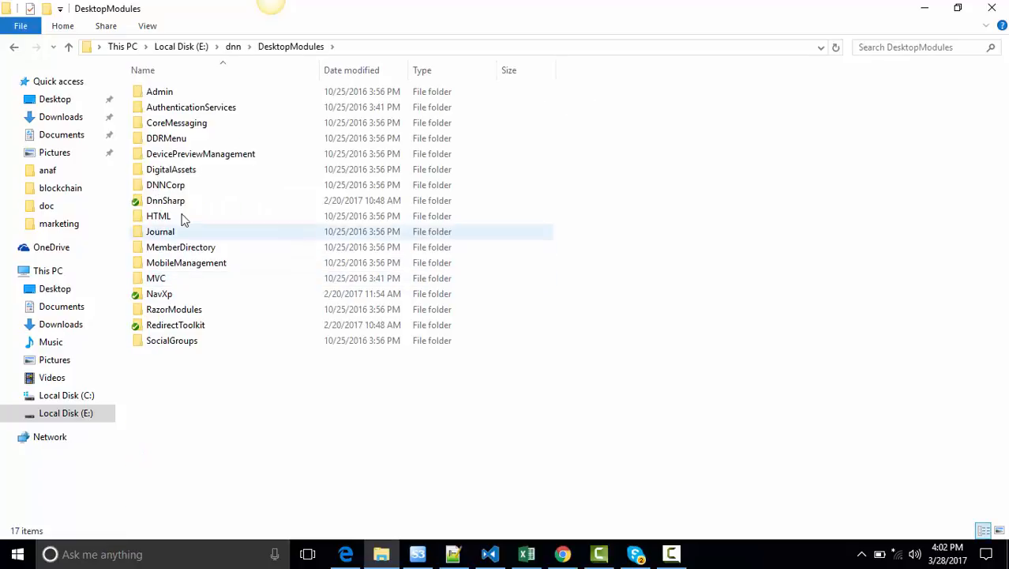
{"action": "double_click", "coordinate": [164, 199]}
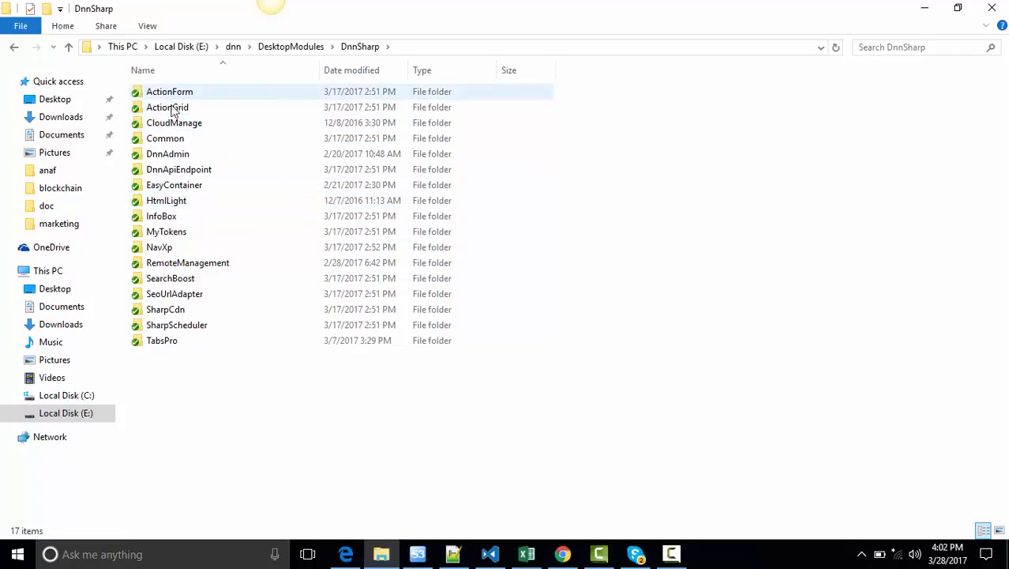
{"action": "double_click", "coordinate": [167, 107]}
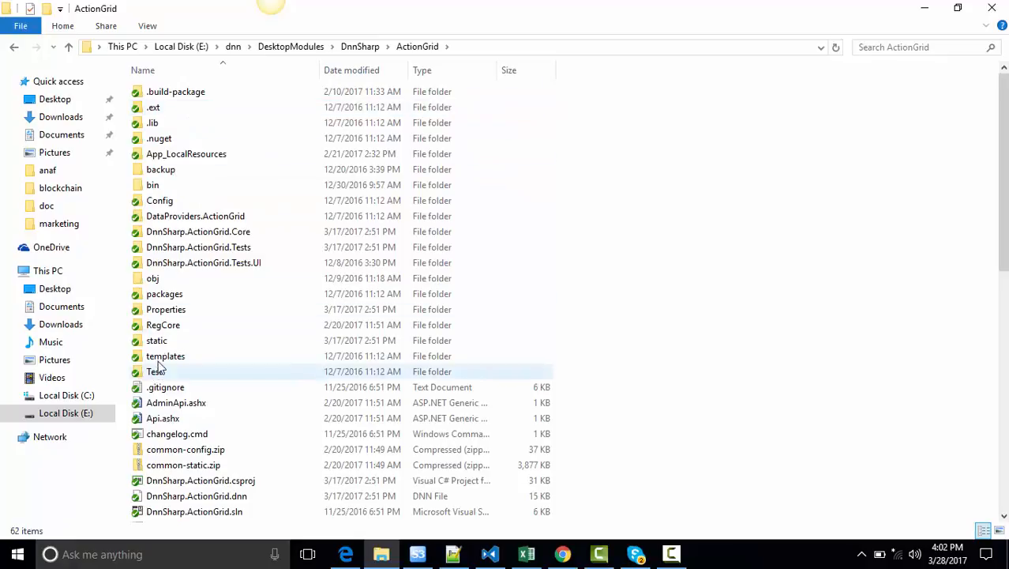
{"action": "double_click", "coordinate": [156, 342]}
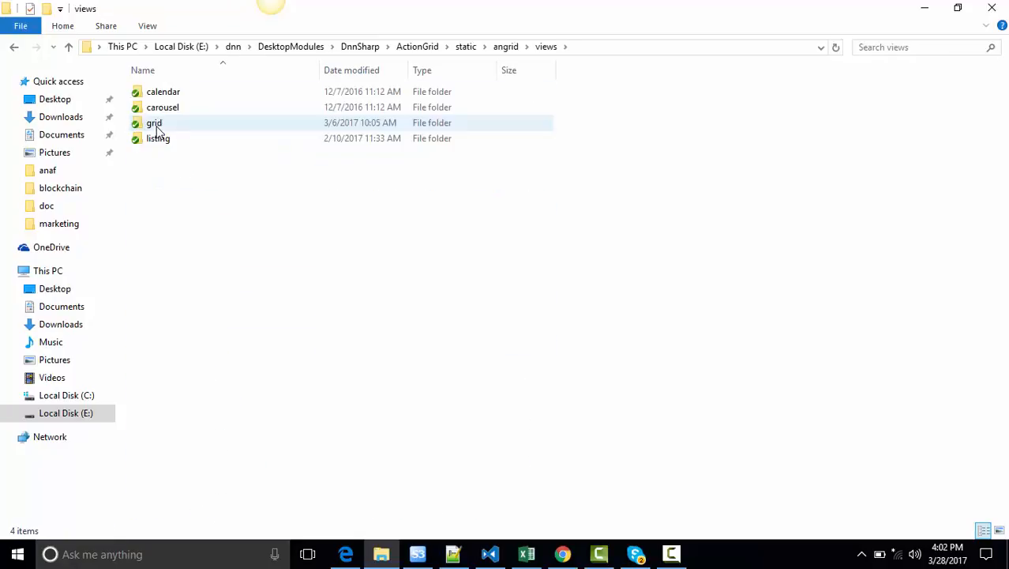
Step: Duplicate the grid view folder as 'gridleft' and enter the new folder
{"action": "right_click", "coordinate": [155, 123]}
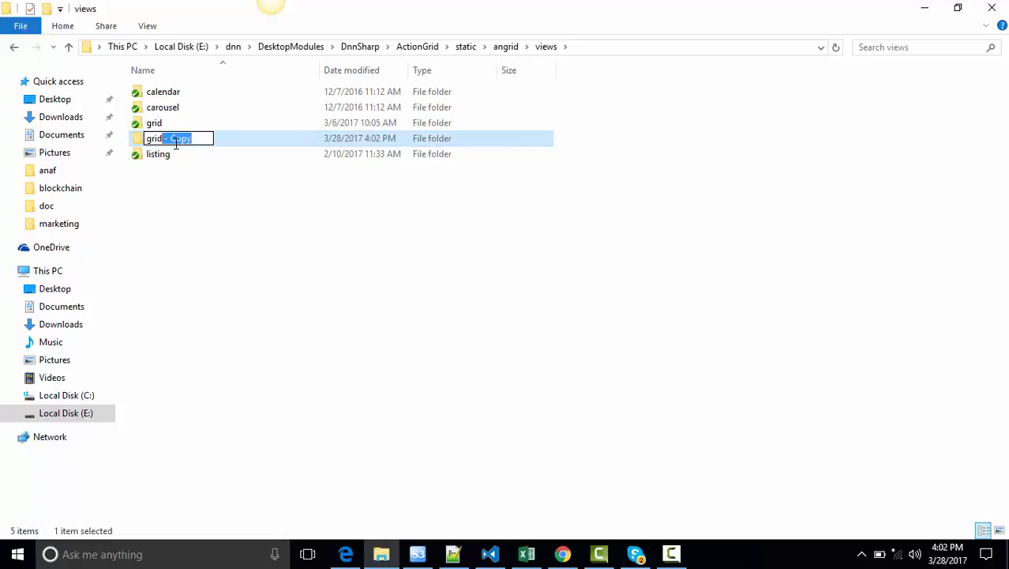
{"action": "type", "text": "gridleft"}
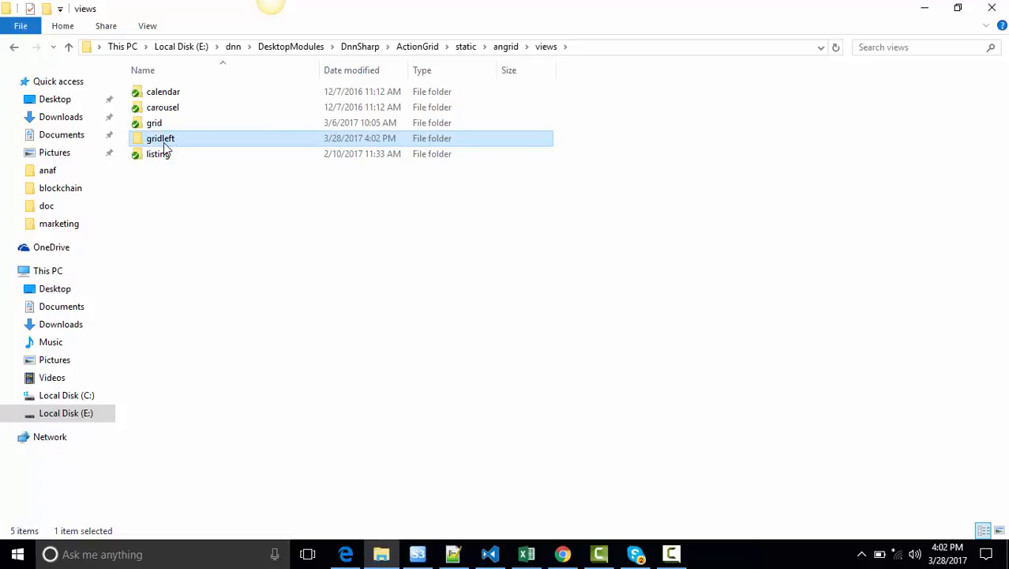
{"action": "double_click", "coordinate": [159, 139]}
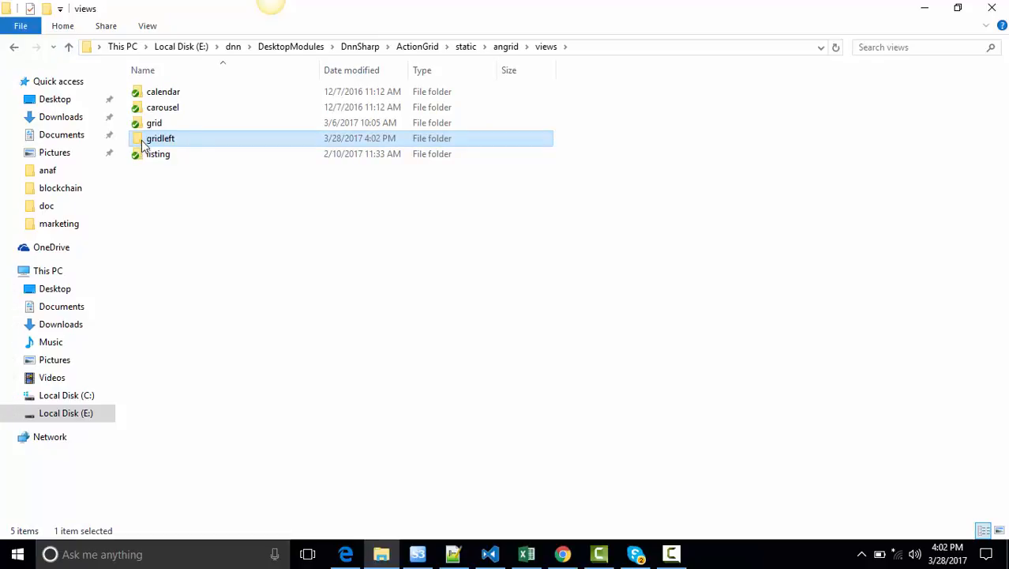
{"action": "double_click", "coordinate": [160, 139]}
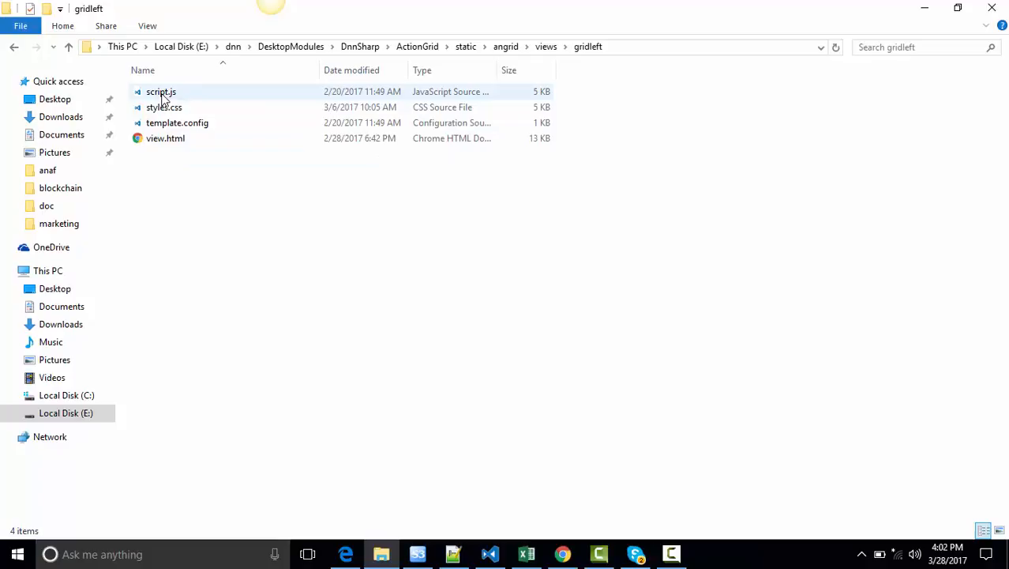
Step: Edit and save gridleft's script.js in Notepad++, then turn to template.config
{"action": "right_click", "coordinate": [161, 92]}
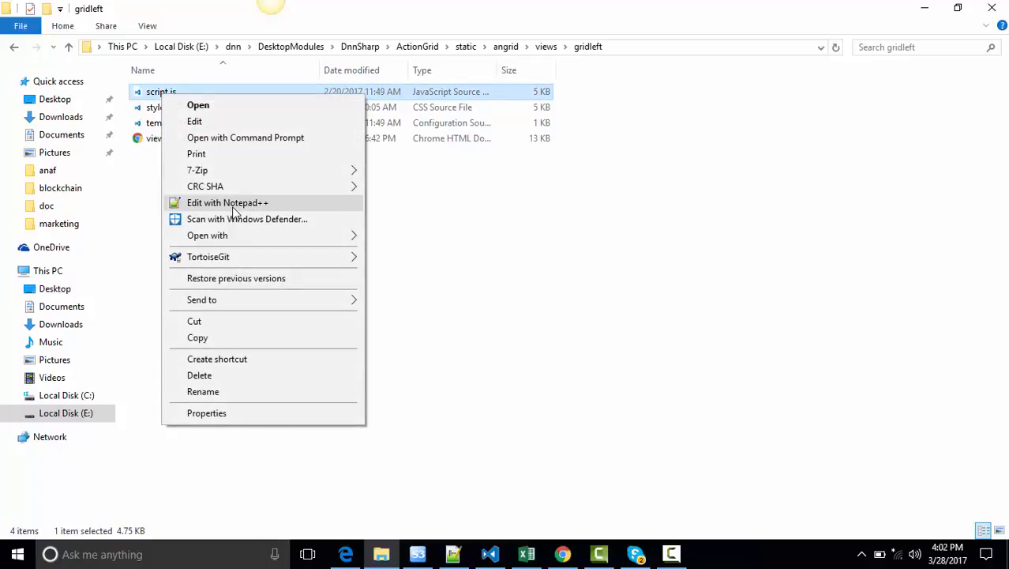
{"action": "left_click", "coordinate": [228, 202]}
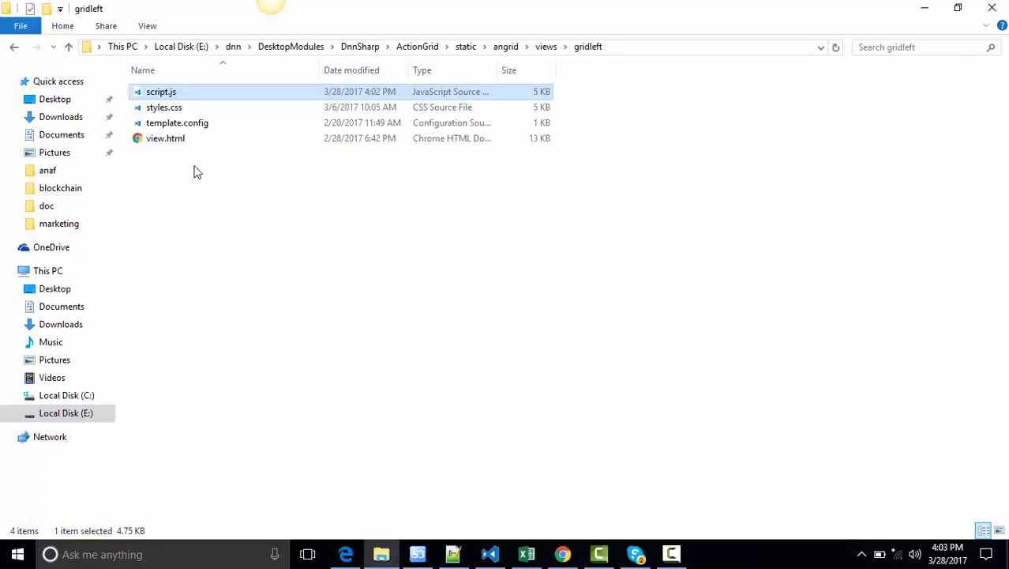
{"action": "right_click", "coordinate": [177, 123]}
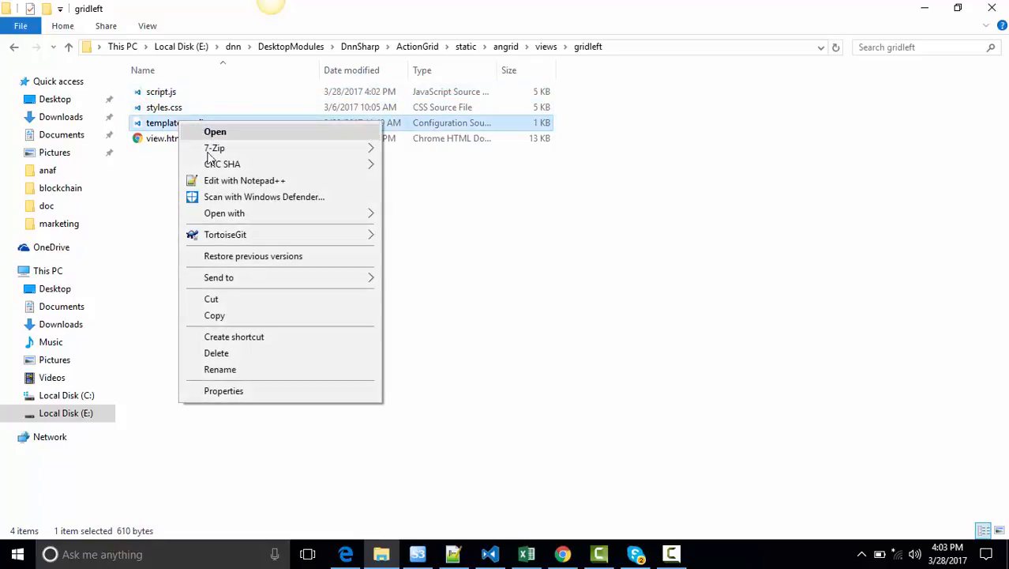
Step: Rename the template to GridLeft in template.config and save, then turn to view.html
{"action": "left_click", "coordinate": [243, 180]}
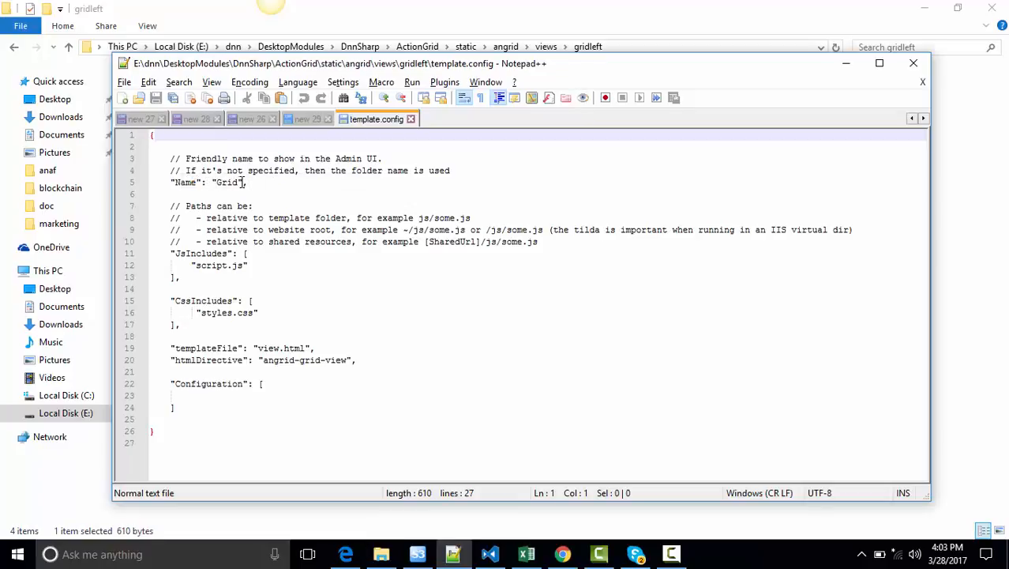
{"action": "type", "text": "d"}
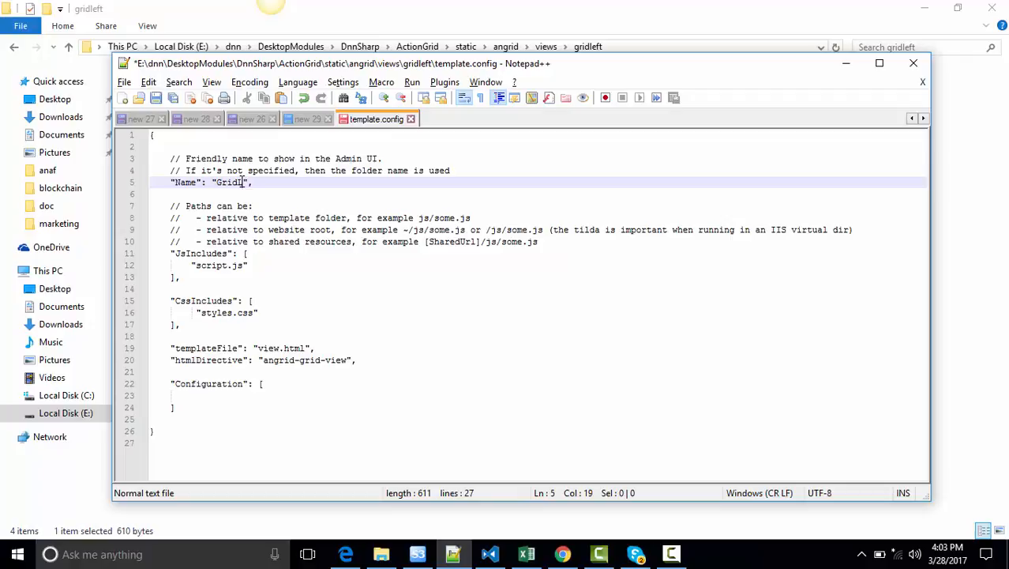
{"action": "type", "text": "Left"}
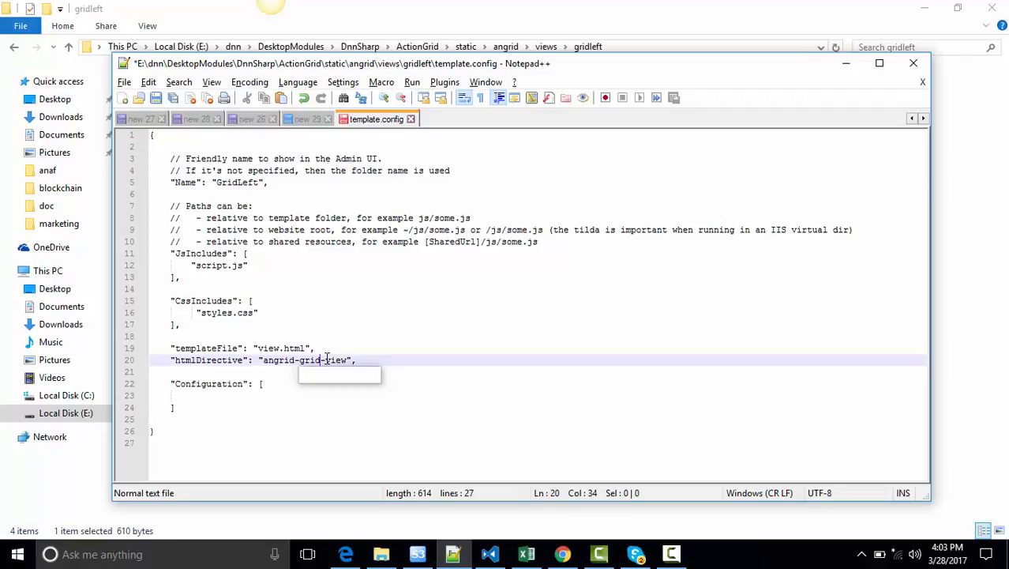
{"action": "type", "text": "left"}
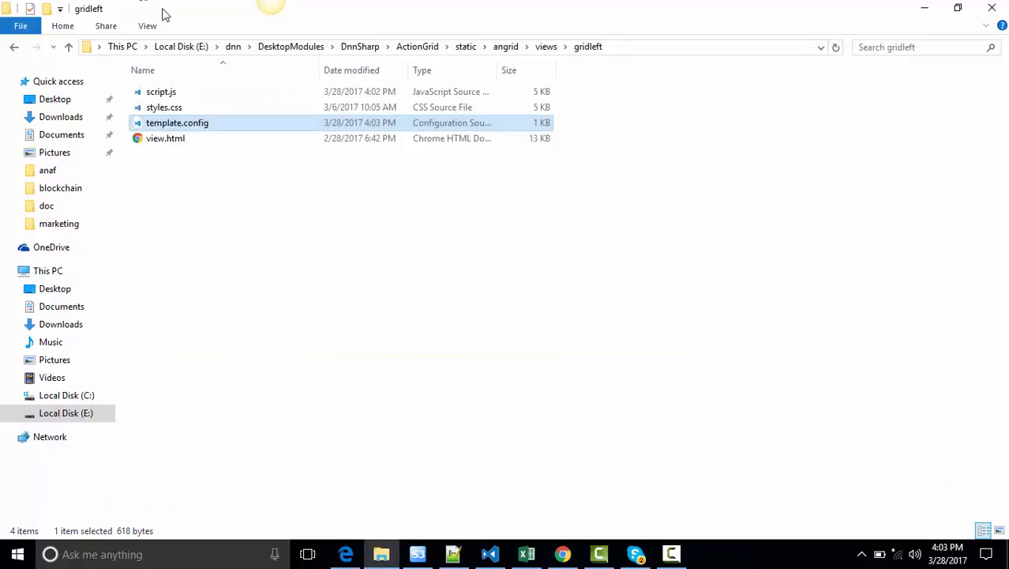
{"action": "mouse_move", "coordinate": [164, 139]}
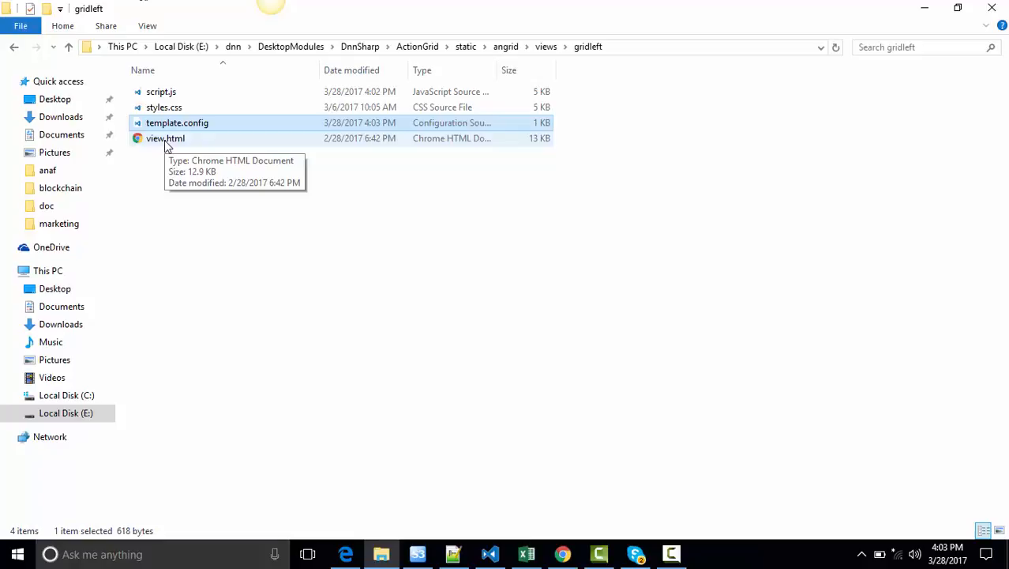
{"action": "right_click", "coordinate": [165, 139]}
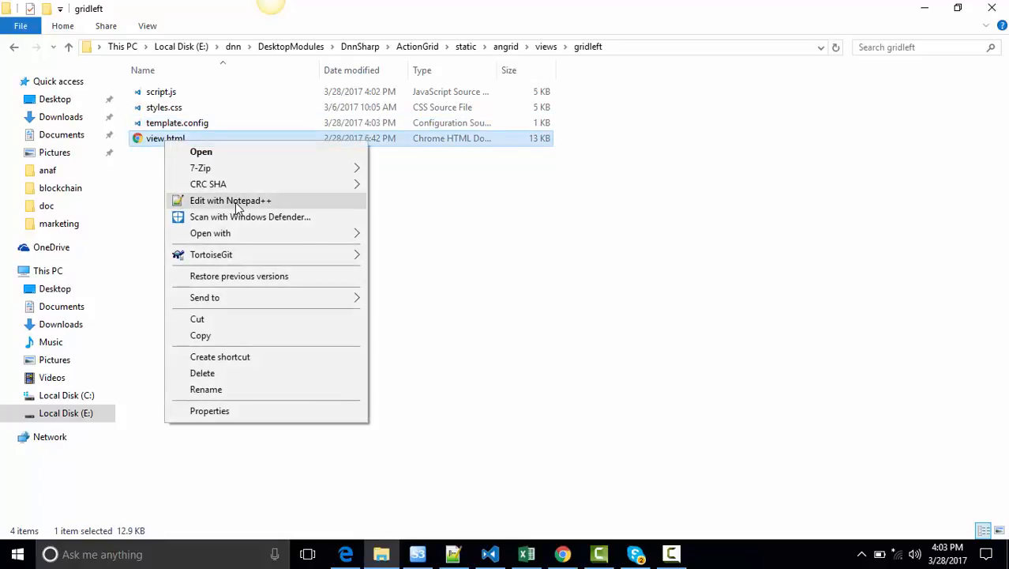
{"action": "mouse_move", "coordinate": [253, 200]}
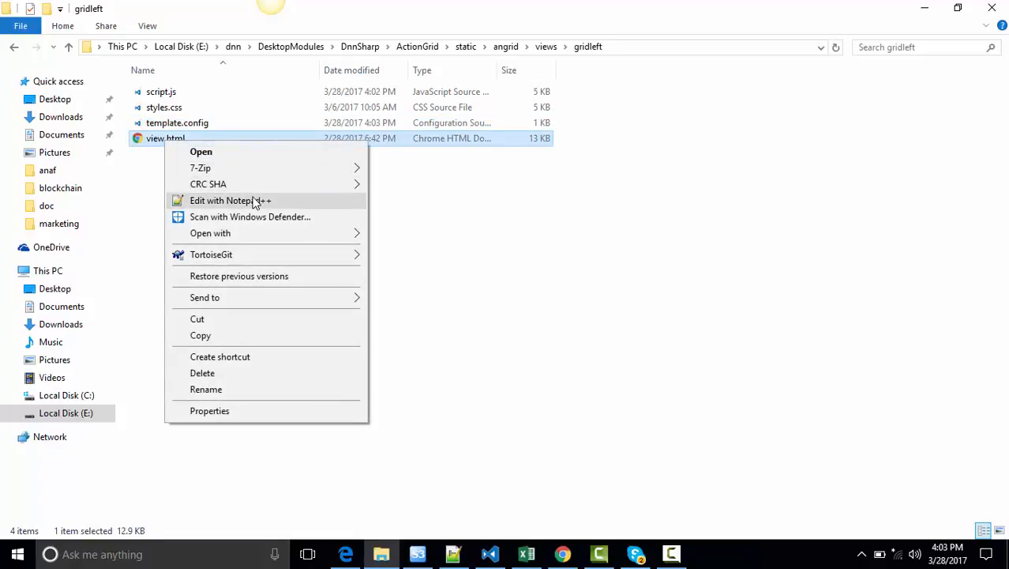
Step: Bring up view.html in Notepad++ at the table header section
{"action": "left_click", "coordinate": [231, 199]}
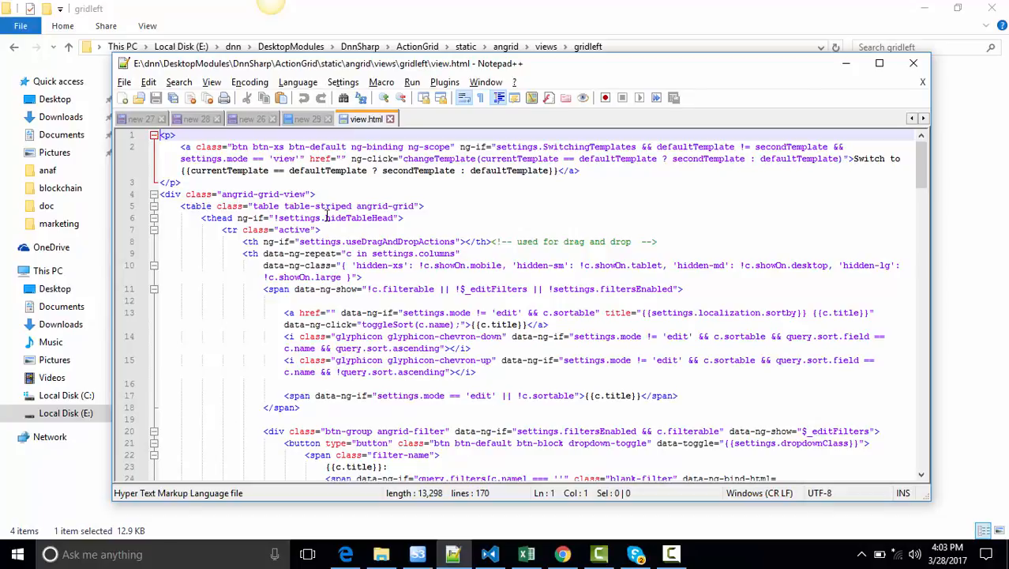
{"action": "scroll", "scroll_direction": "down", "scroll_amount": 3}
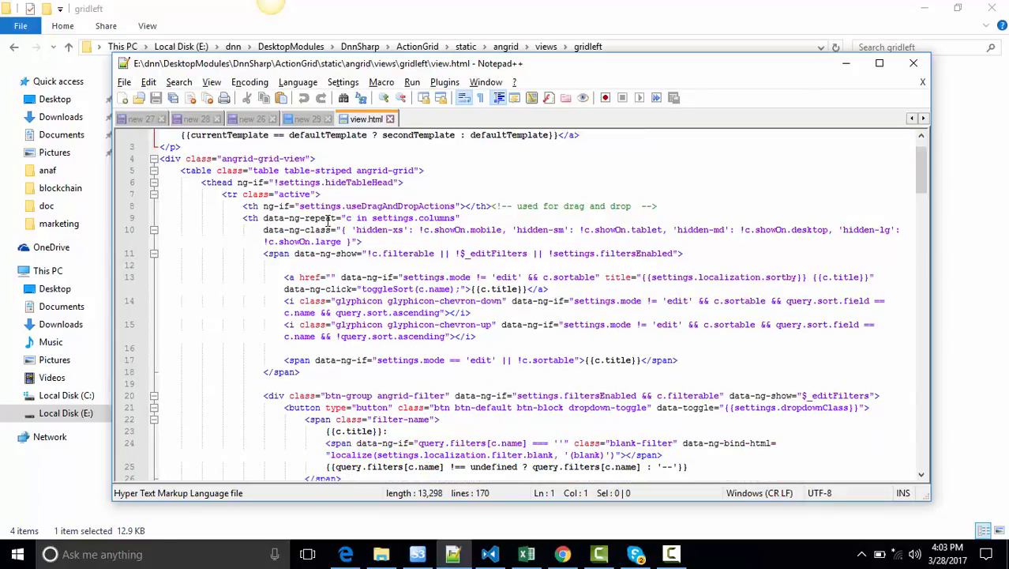
{"action": "scroll", "scroll_direction": "down", "scroll_amount": 3}
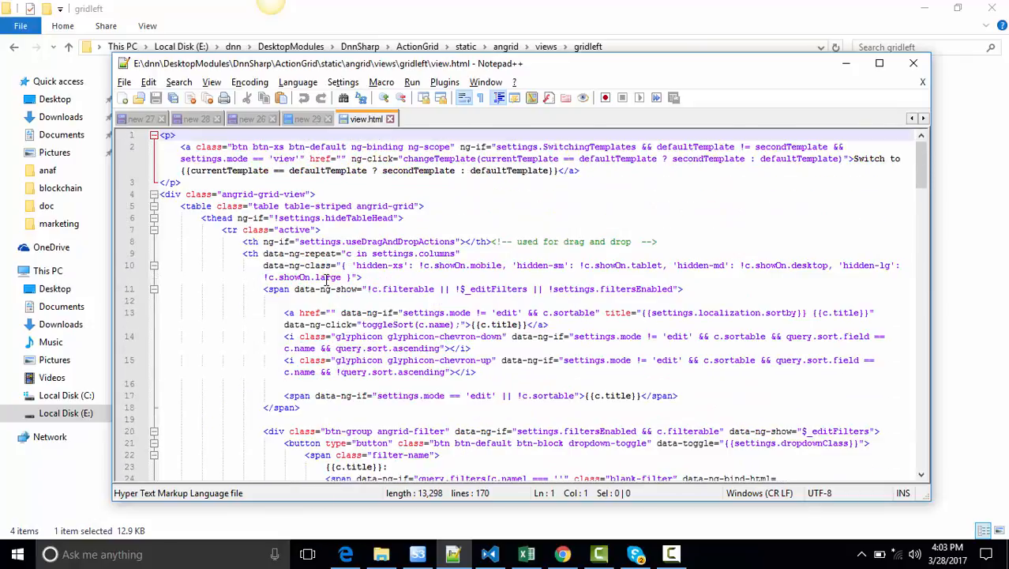
{"action": "scroll", "scroll_direction": "down", "scroll_amount": 3}
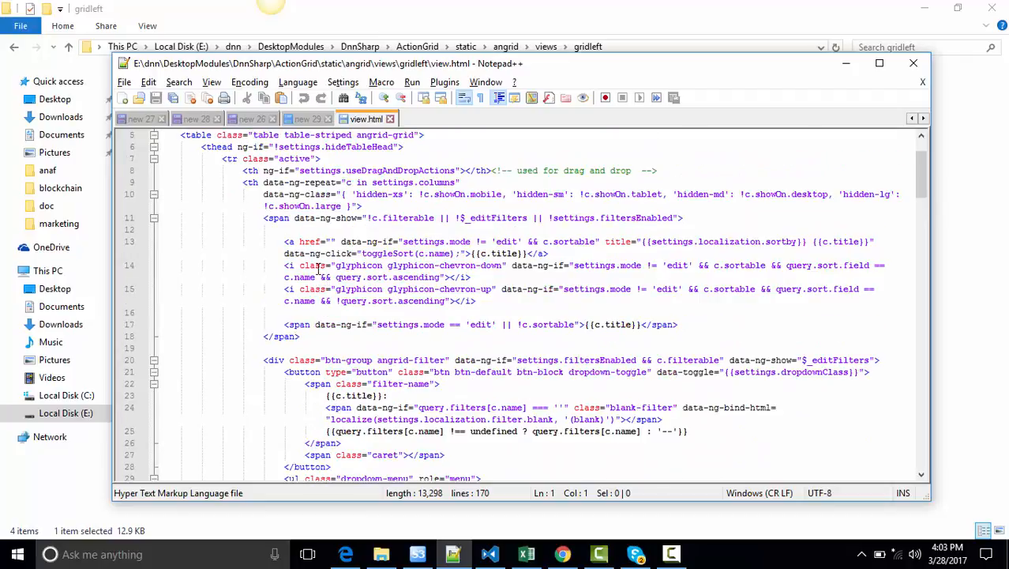
Step: Move the angrid-item-buttons header cell ahead of the column headers
{"action": "left_click", "coordinate": [244, 184]}
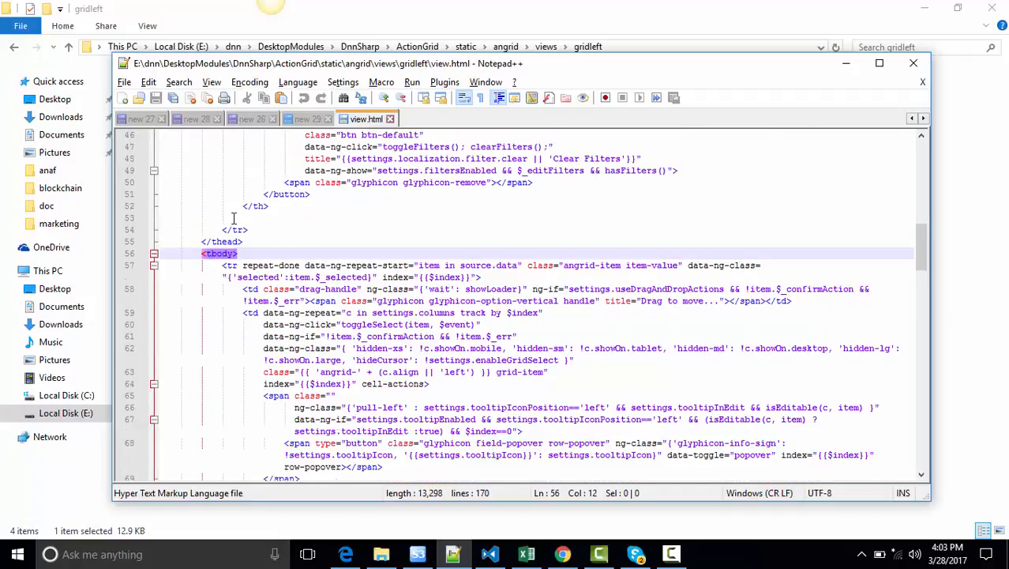
{"action": "scroll", "scroll_direction": "up", "scroll_amount": 3}
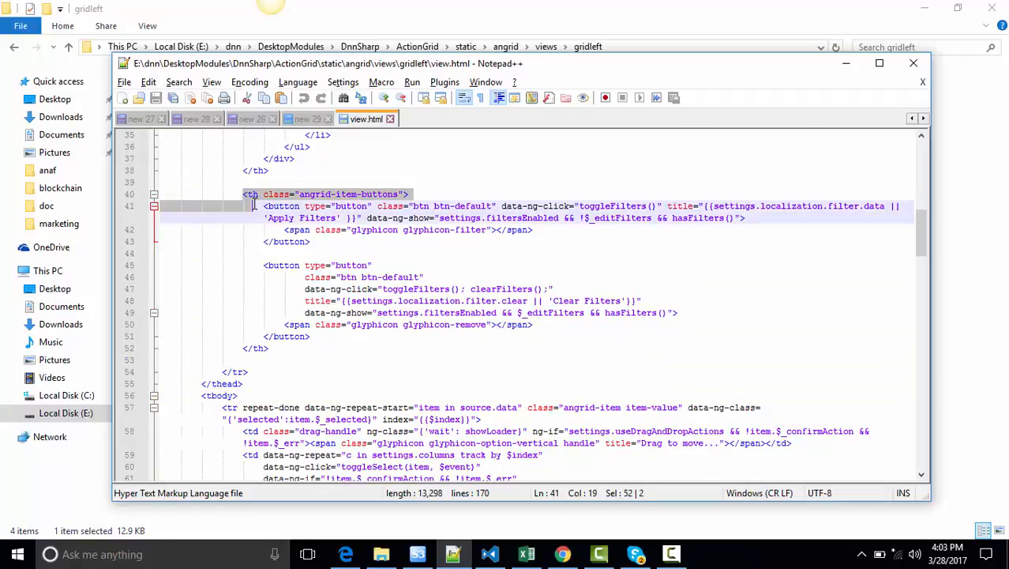
{"action": "left_click_drag", "start_coordinate": [253, 205], "coordinate": [277, 349]}
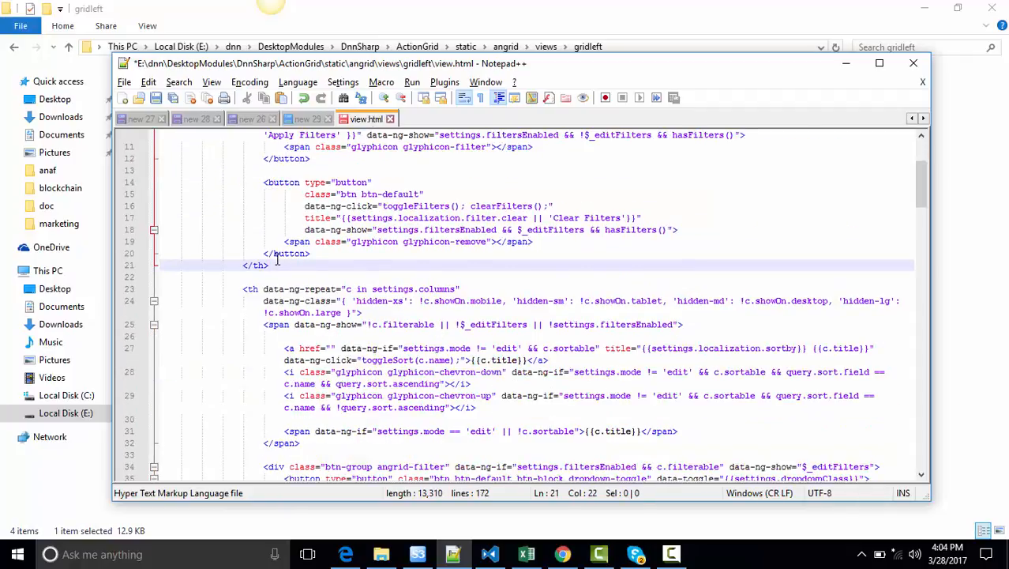
Step: Move the item-buttons row cell before the data cells, save view.html and return to the DNN grid page
{"action": "scroll", "scroll_direction": "down", "scroll_amount": 3}
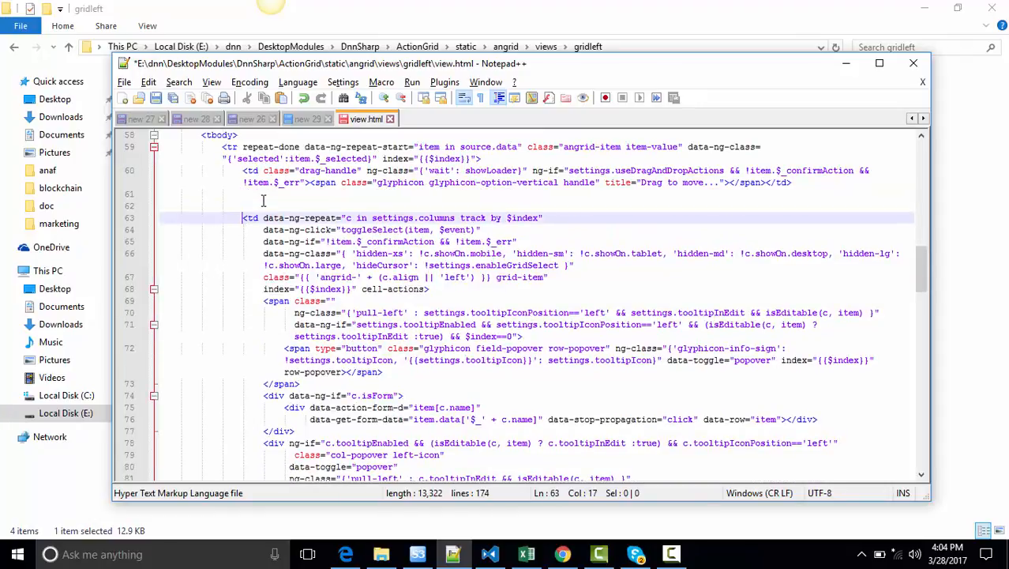
{"action": "scroll", "scroll_direction": "down", "scroll_amount": 3}
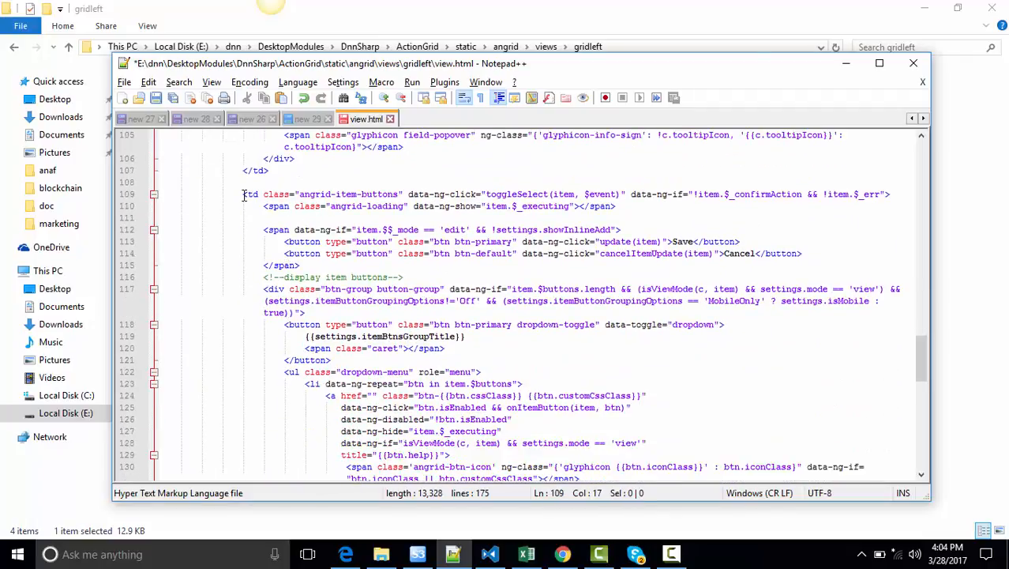
{"action": "left_click", "coordinate": [245, 193]}
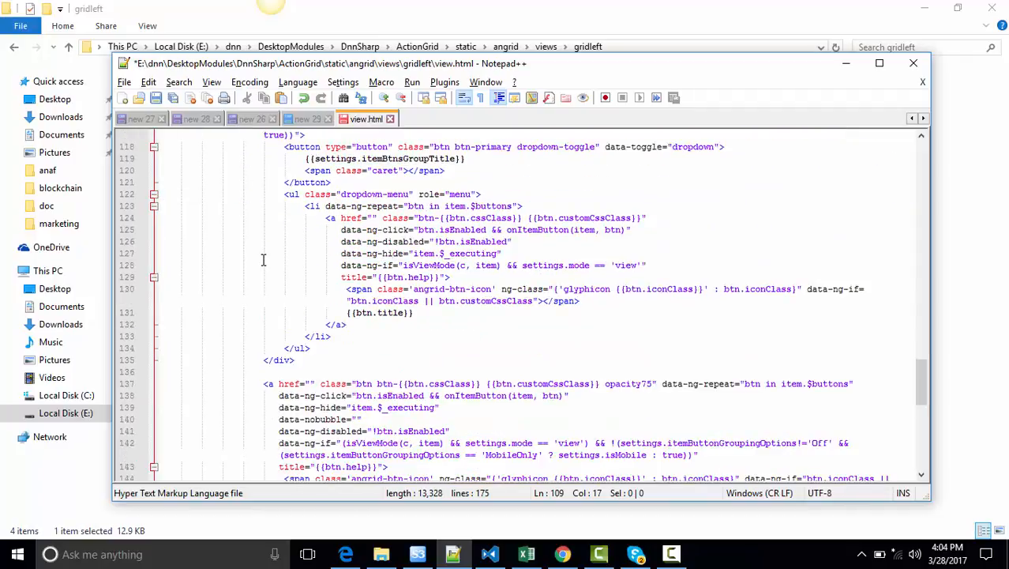
{"action": "scroll", "scroll_direction": "down", "scroll_amount": 3}
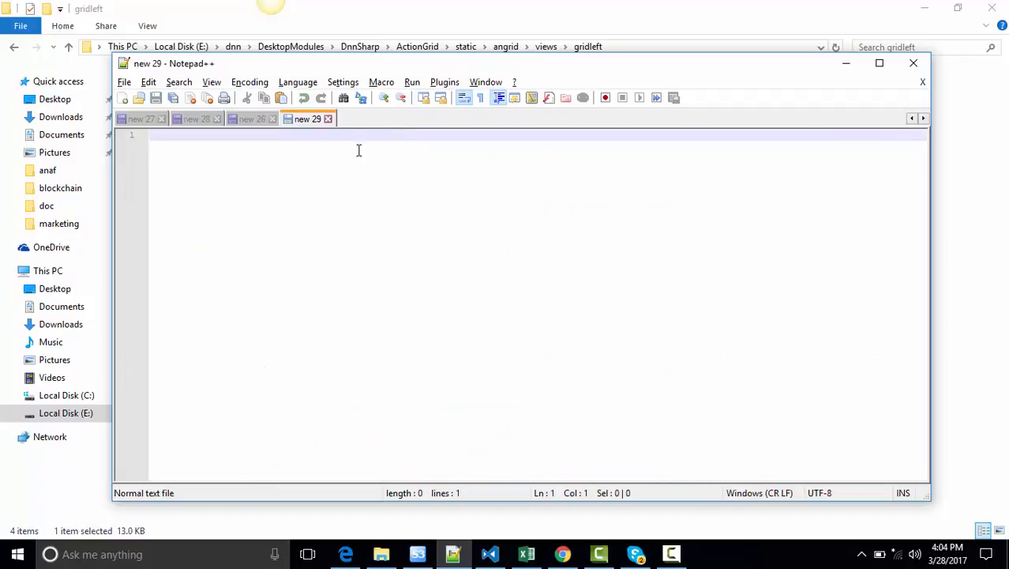
{"action": "left_click", "coordinate": [562, 553]}
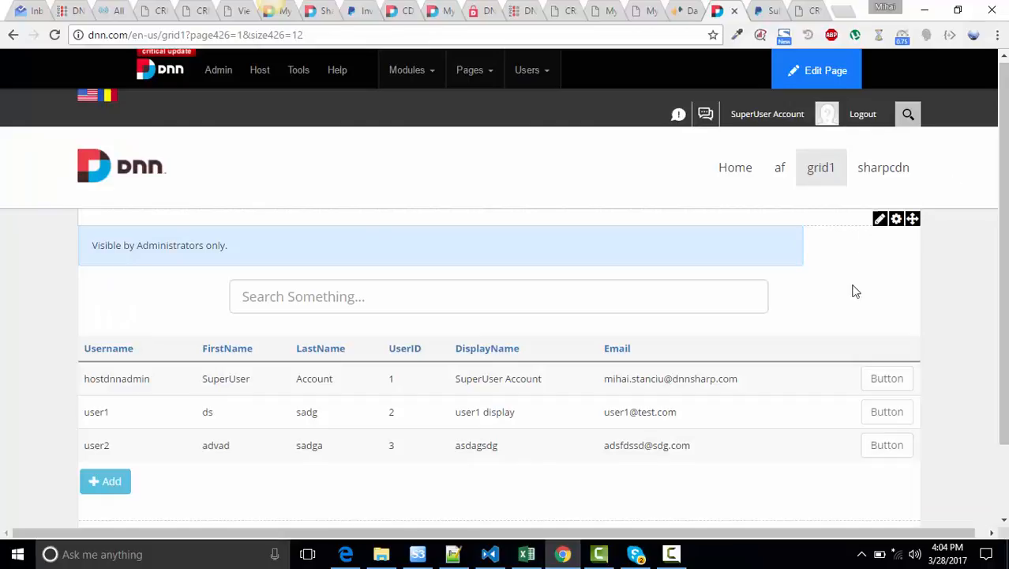
Step: In Manage Grid settings, choose GridLeft as the desktop template
{"action": "left_click", "coordinate": [898, 218]}
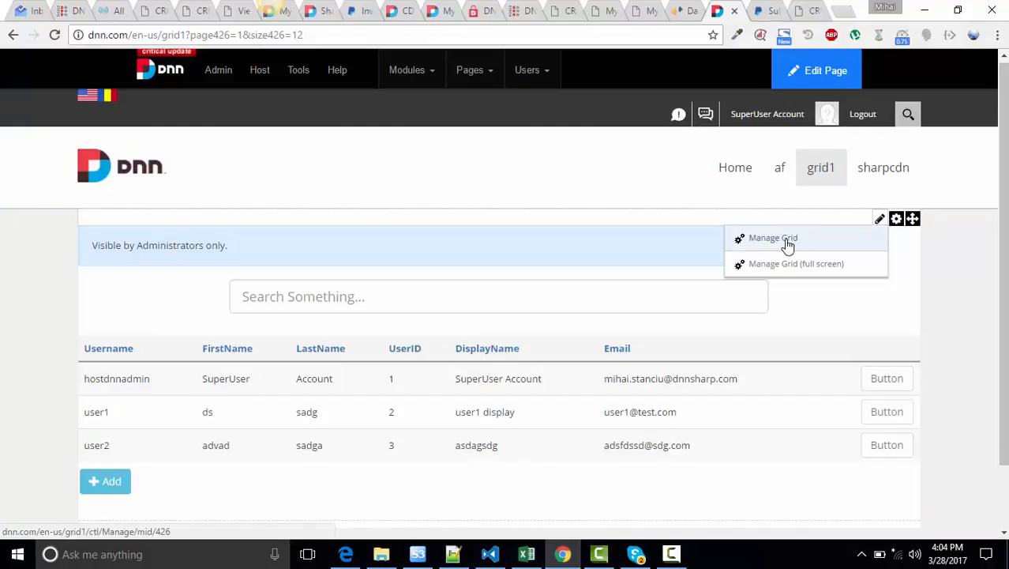
{"action": "left_click", "coordinate": [773, 237]}
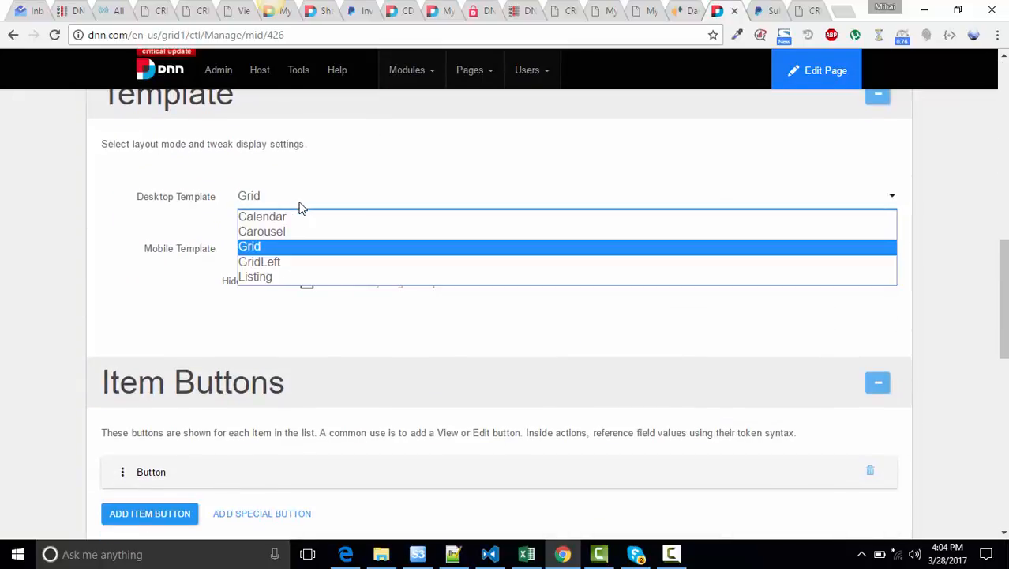
{"action": "mouse_move", "coordinate": [260, 262]}
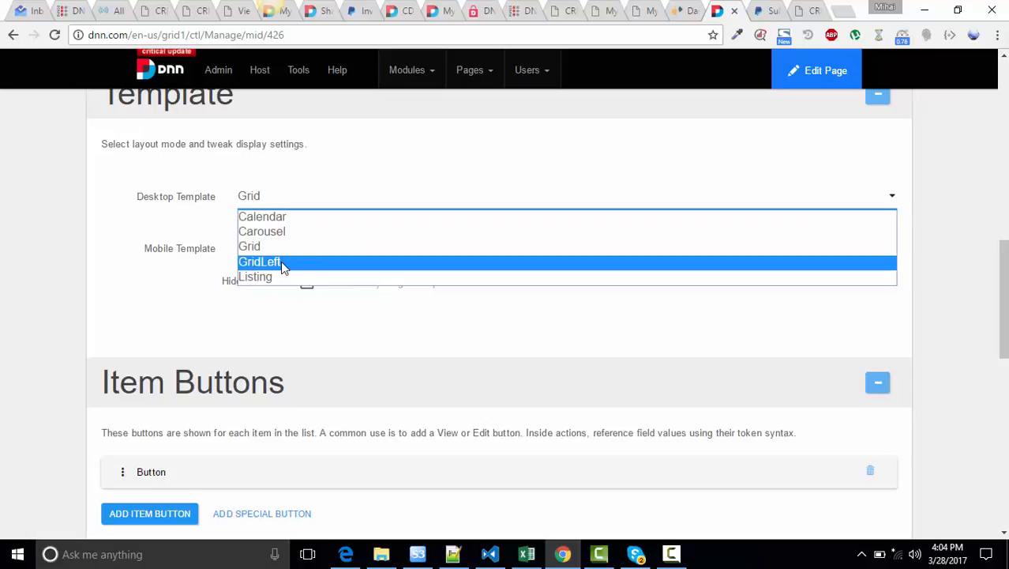
{"action": "left_click", "coordinate": [259, 262]}
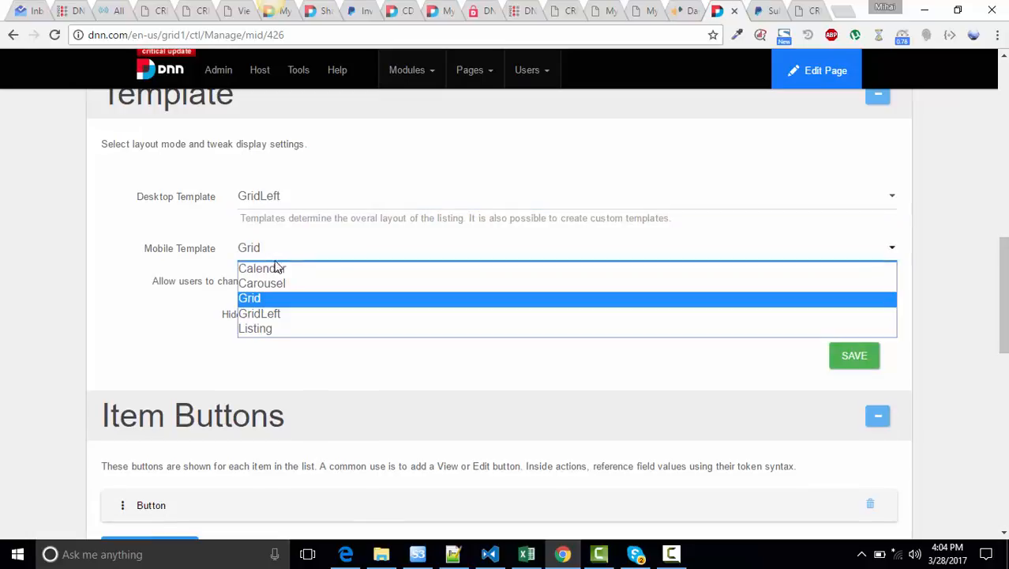
{"action": "left_click", "coordinate": [259, 313]}
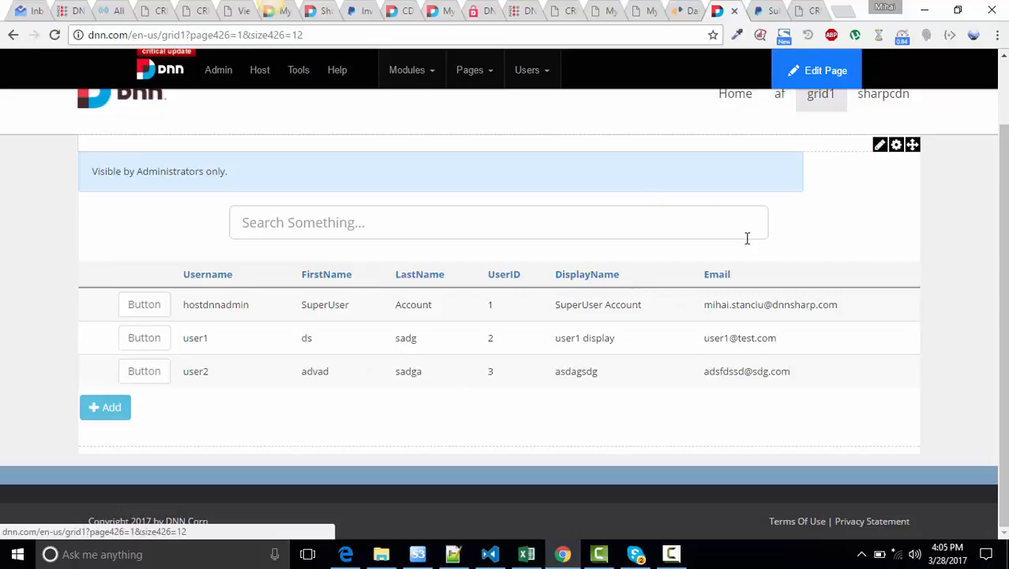
{"action": "mouse_move", "coordinate": [850, 357]}
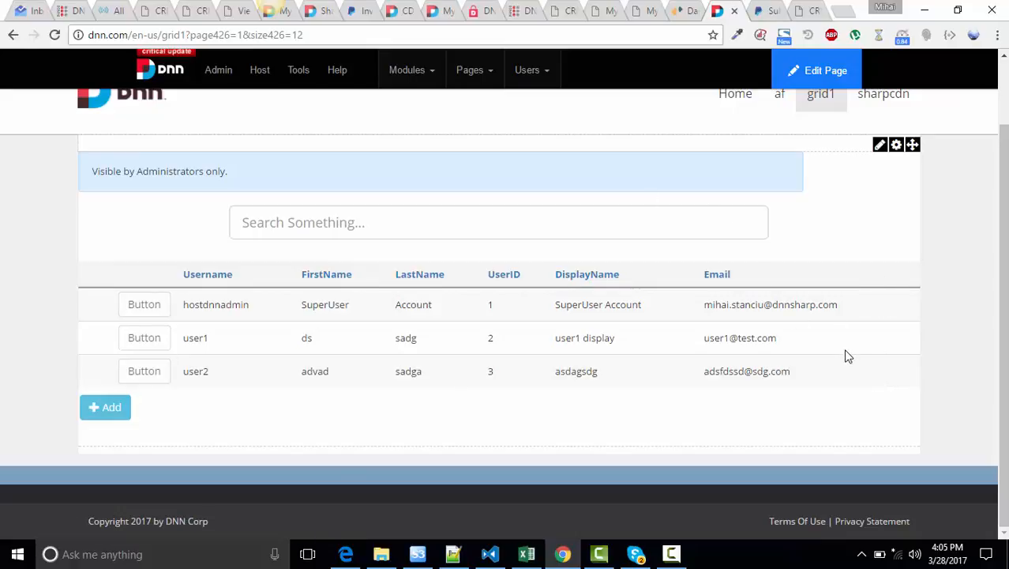
{"action": "mouse_move", "coordinate": [828, 338]}
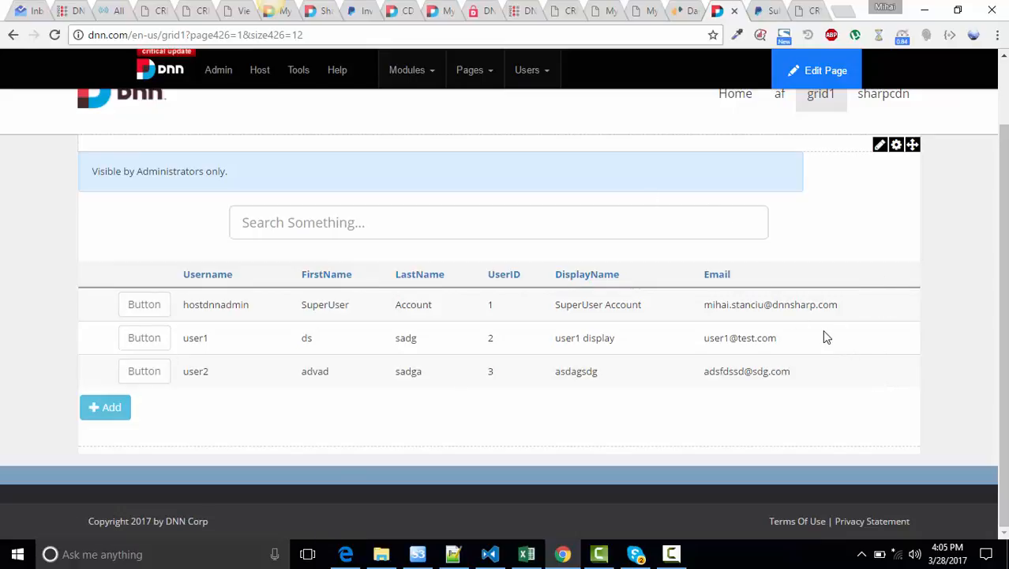